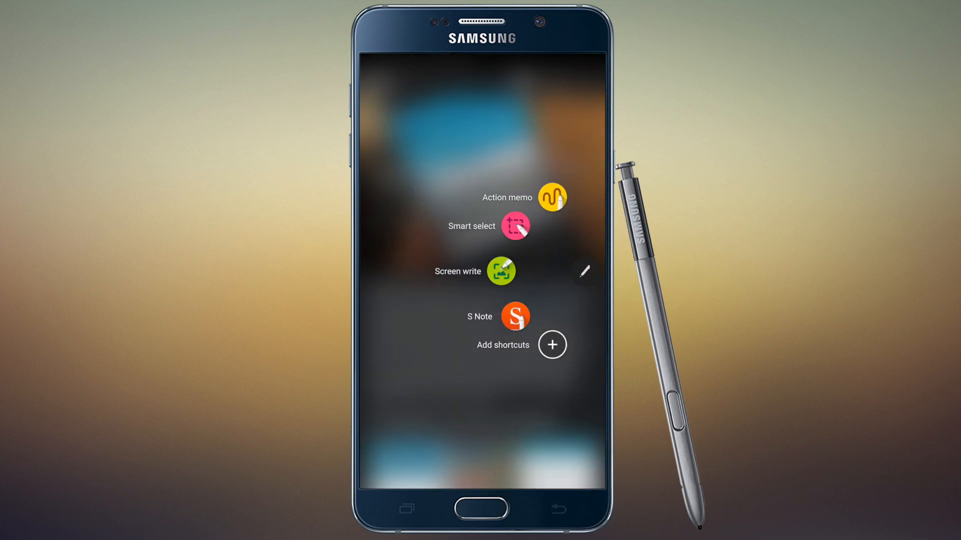
# Launch Screen write from the Air command menu to capture the article screen
pyautogui.click(501, 271)
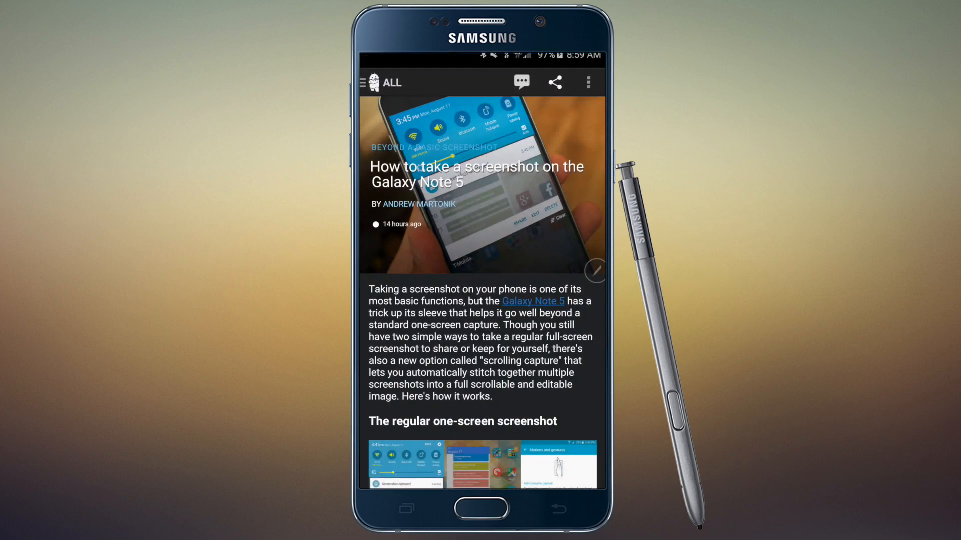
# Extend the capture down through the article and related stories into one stitched screenshot
pyautogui.scroll(-3)
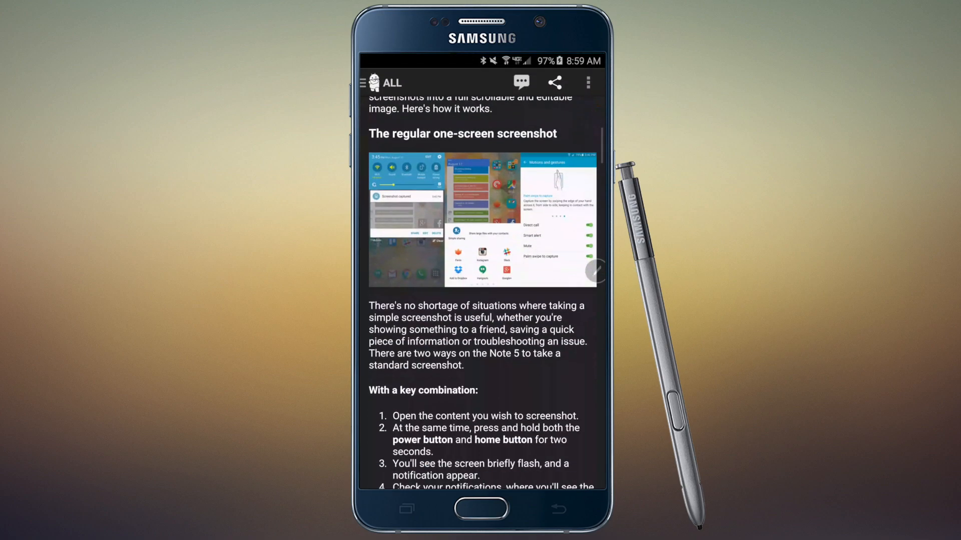
pyautogui.scroll(-3)
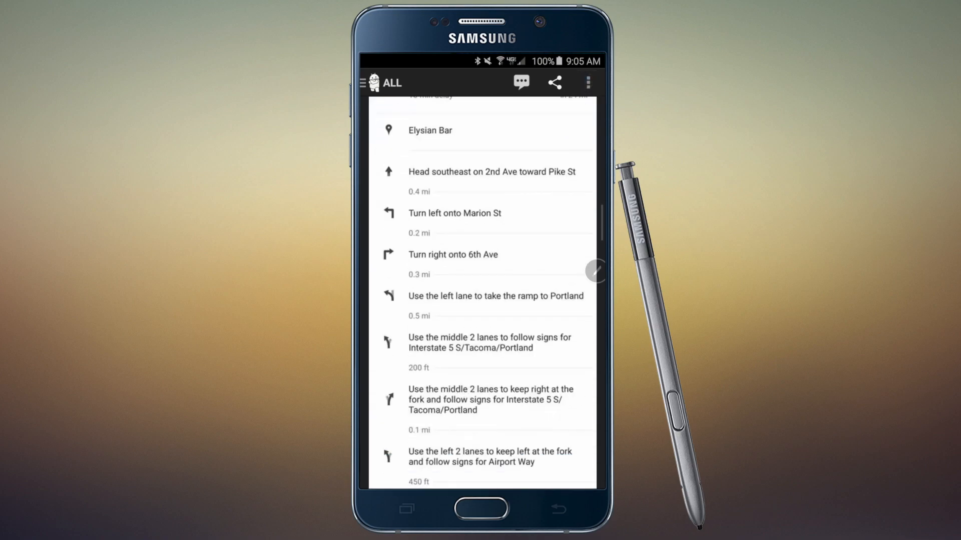
pyautogui.scroll(-3)
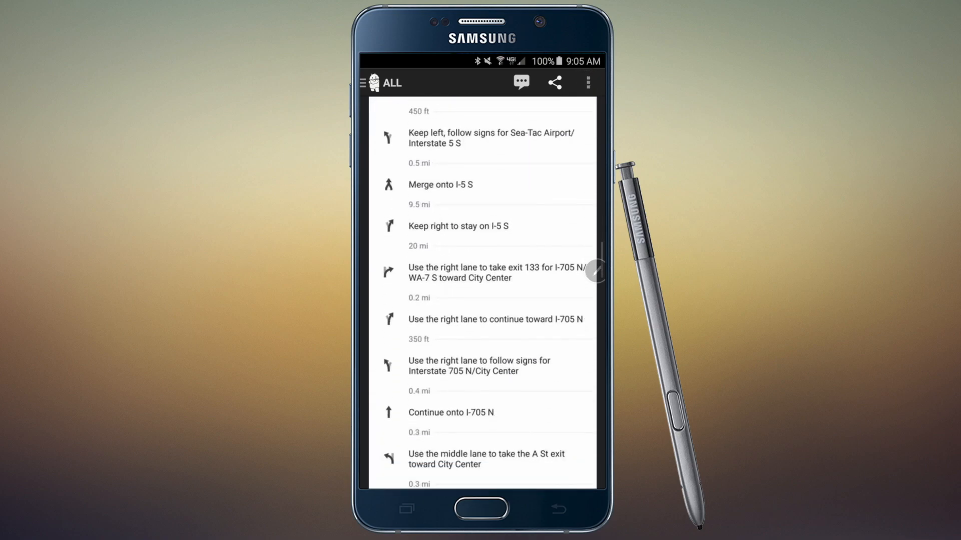
pyautogui.scroll(-3)
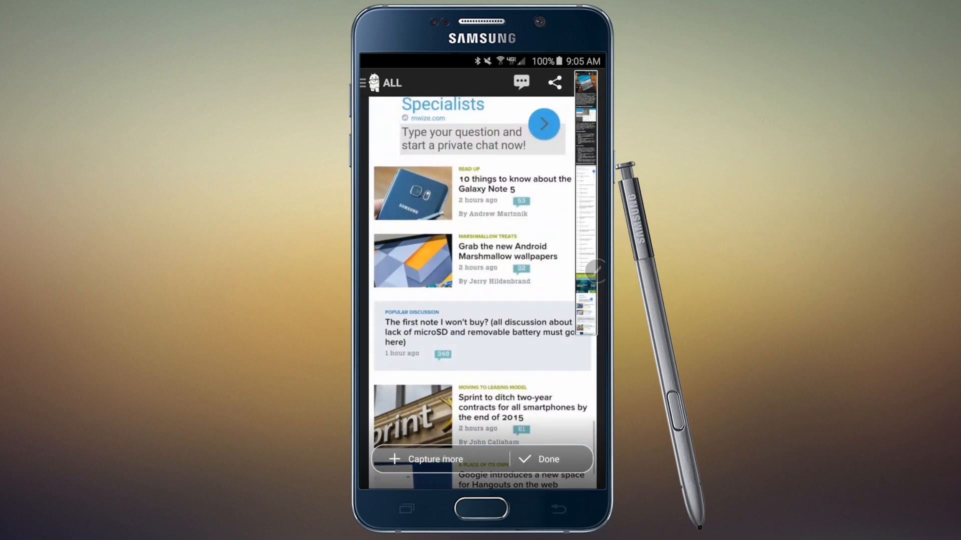
pyautogui.scroll(-3)
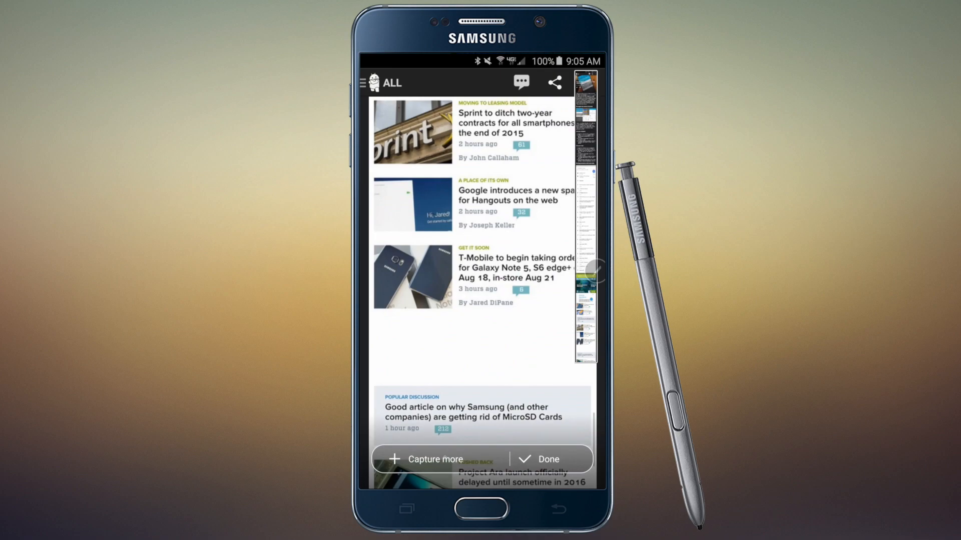
pyautogui.scroll(-3)
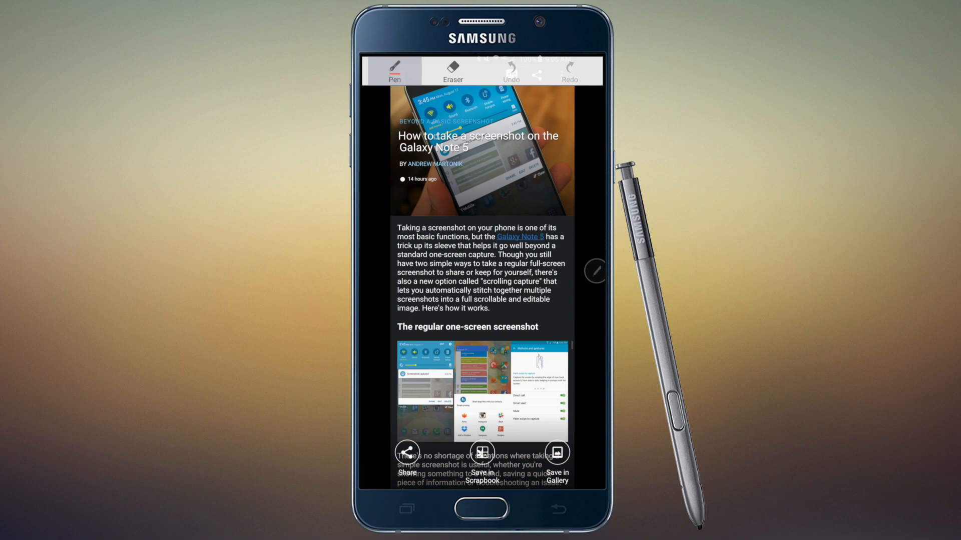
# Review the Pen settings (style, size, colour) and close them back to the capture
pyautogui.click(394, 70)
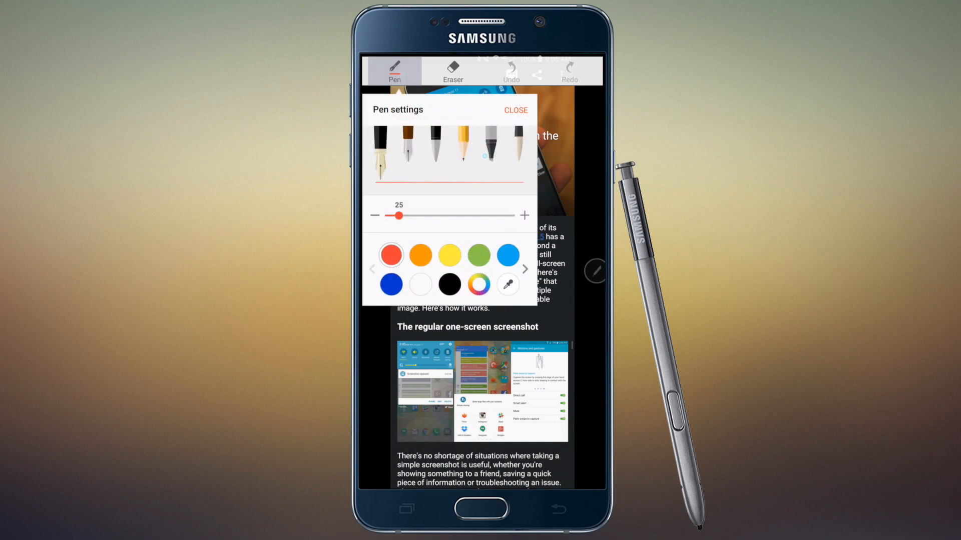
pyautogui.click(514, 110)
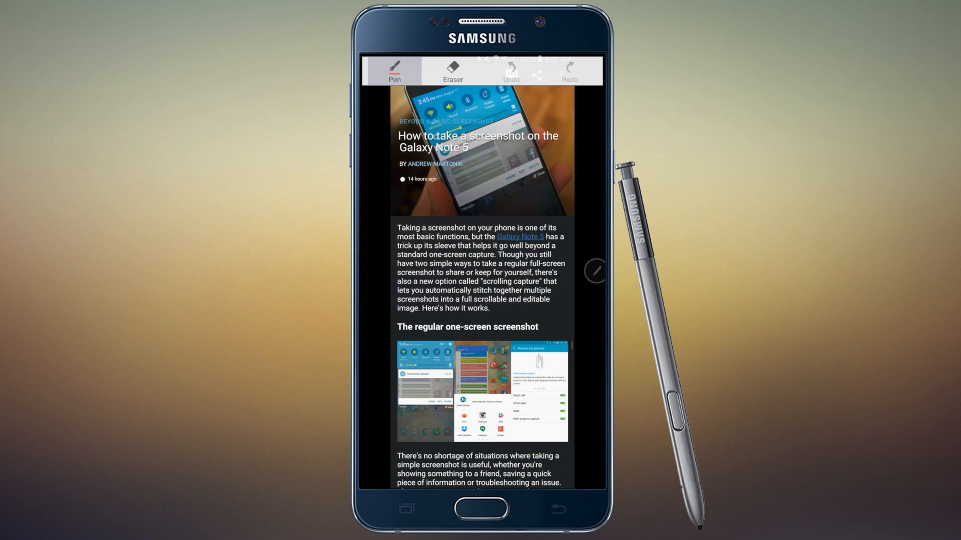